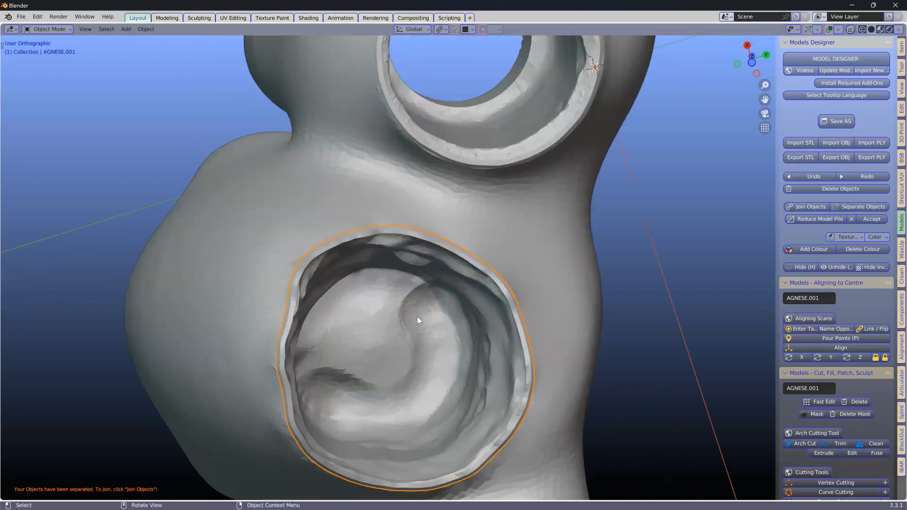
{"action": "mouse_move", "coordinate": [341, 280]}
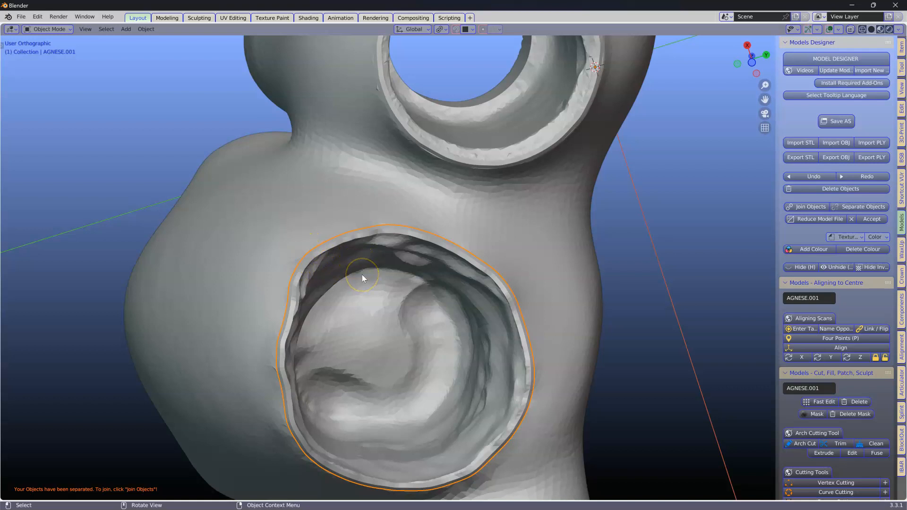
{"action": "mouse_move", "coordinate": [391, 288]}
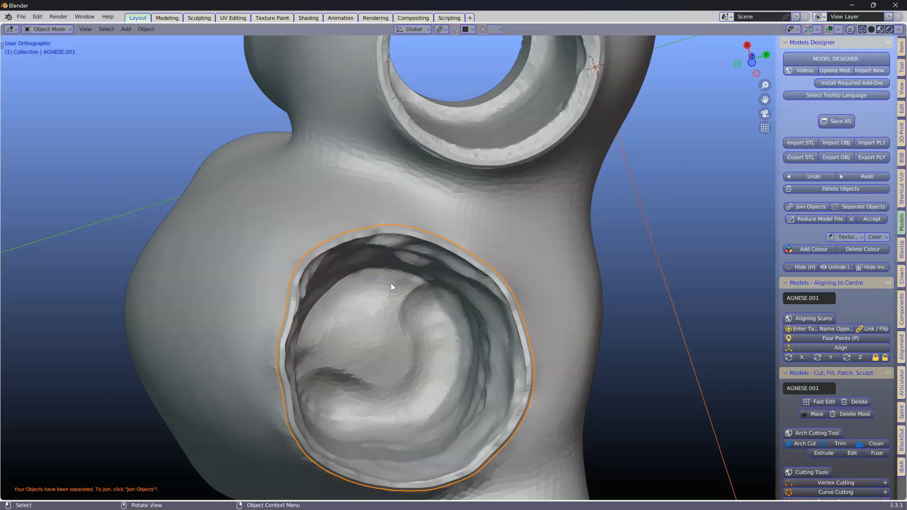
- In Edit Mode, select the non-manifold boundary edges around the AGNESE opening's patch
{"action": "key", "text": "Tab"}
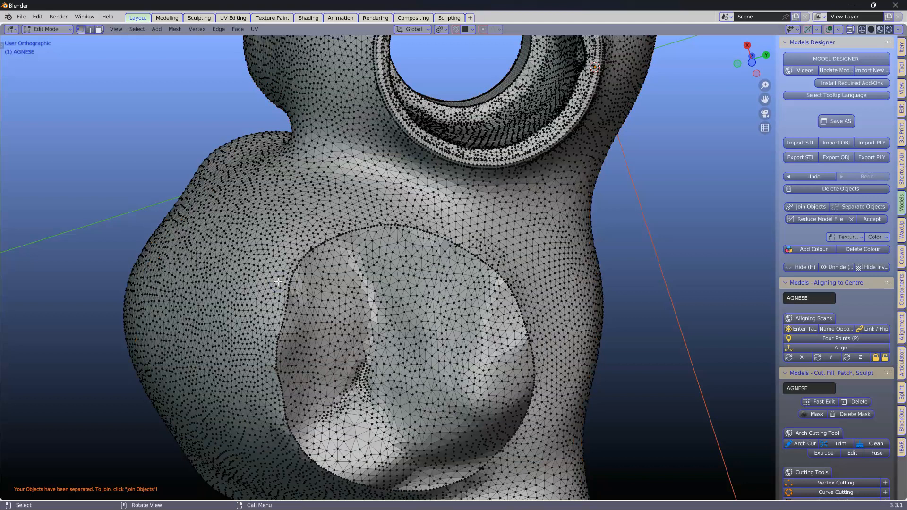
{"action": "mouse_move", "coordinate": [275, 151]}
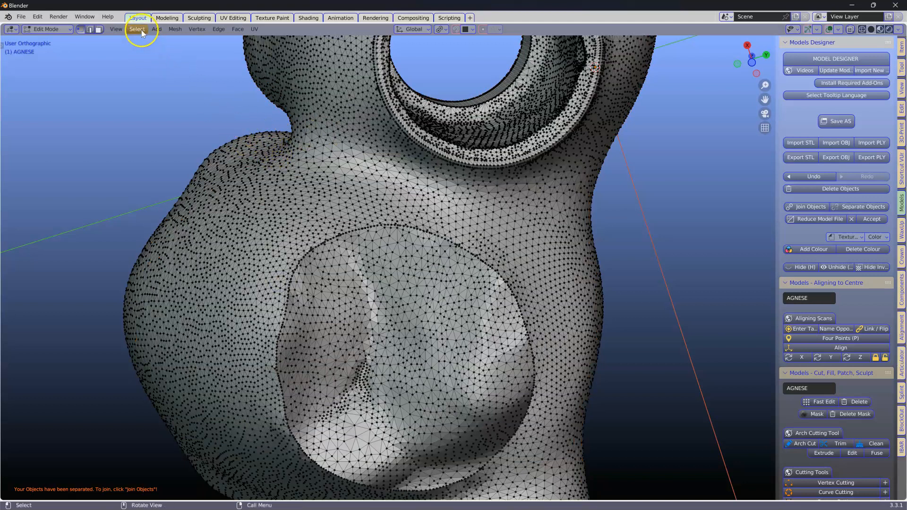
{"action": "left_click", "coordinate": [137, 29]}
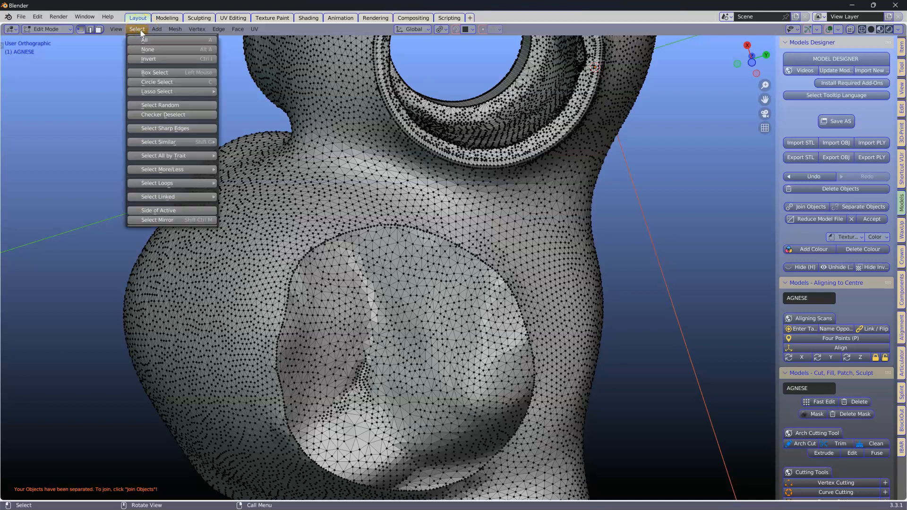
{"action": "mouse_move", "coordinate": [163, 156]}
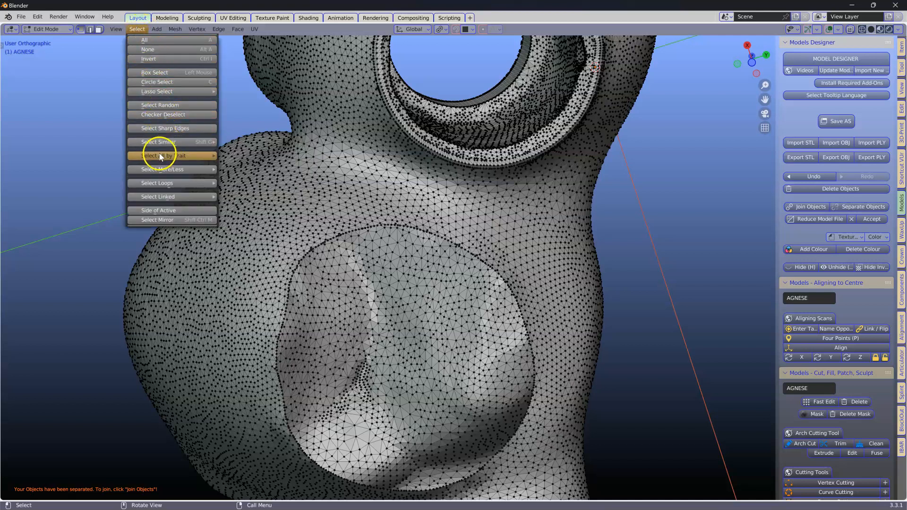
{"action": "mouse_move", "coordinate": [163, 155]}
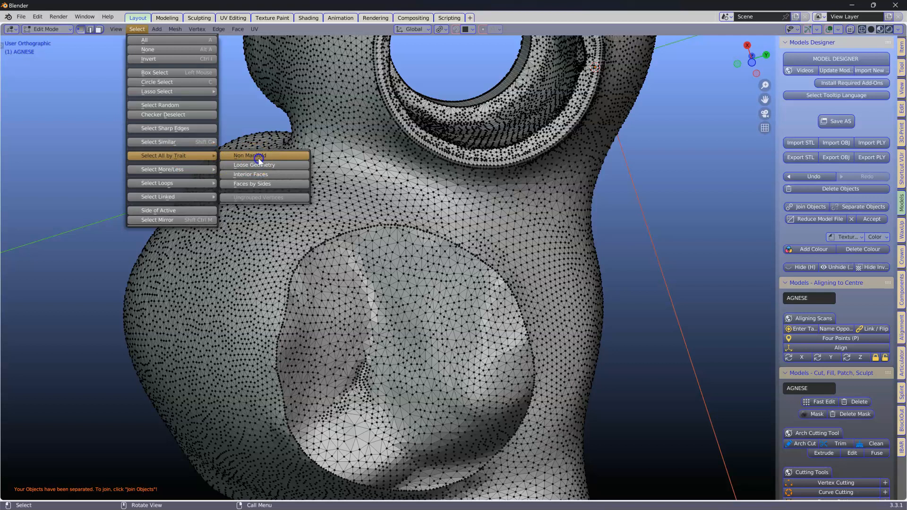
{"action": "left_click", "coordinate": [249, 156]}
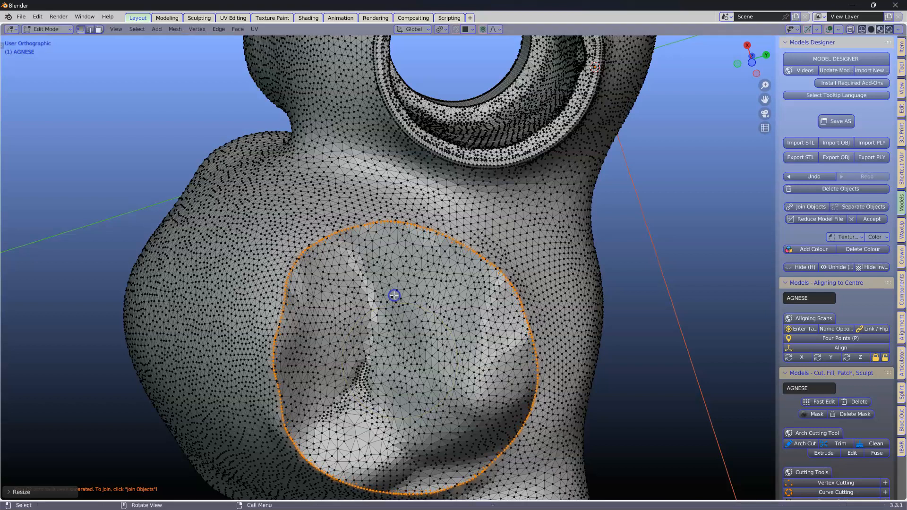
{"action": "left_click", "coordinate": [862, 207]}
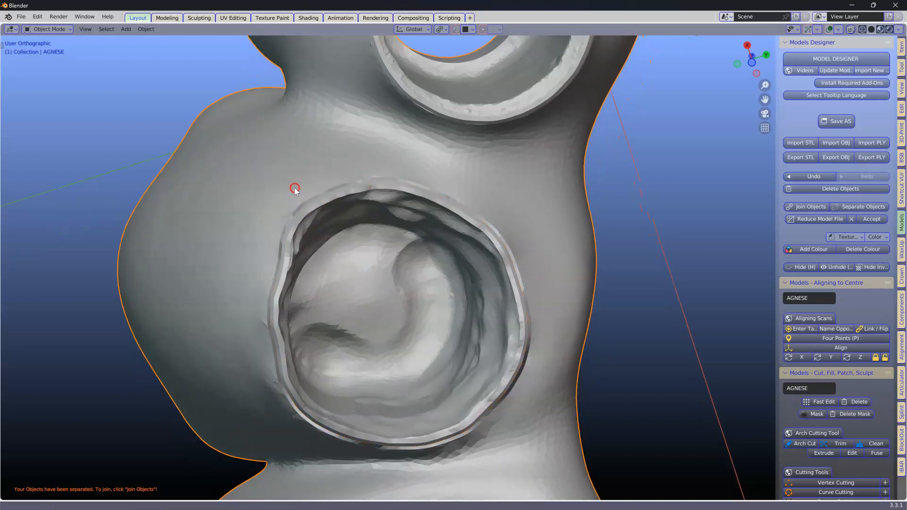
- Return to editing the AGNESE mesh near the cavity's rim
{"action": "key", "text": "Tab"}
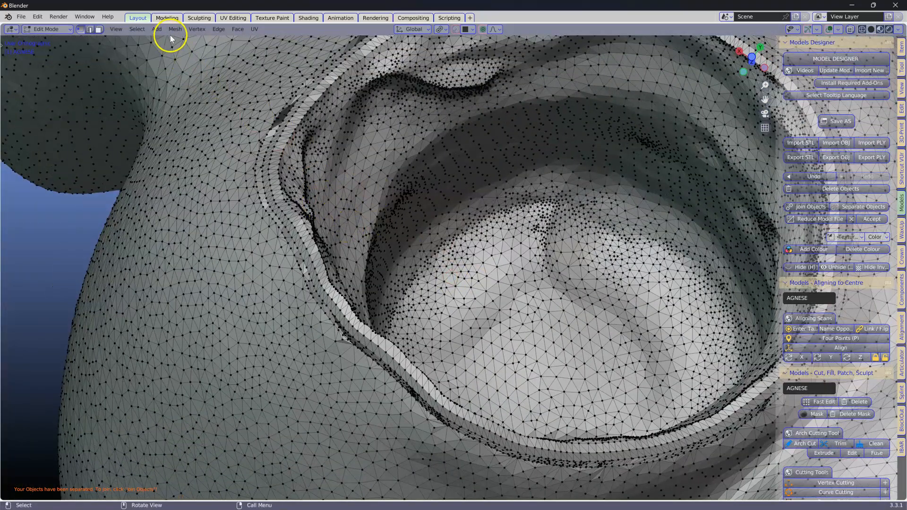
- Select the gap's non-manifold edges and bridge the boundary loops with faces
{"action": "left_click", "coordinate": [137, 29]}
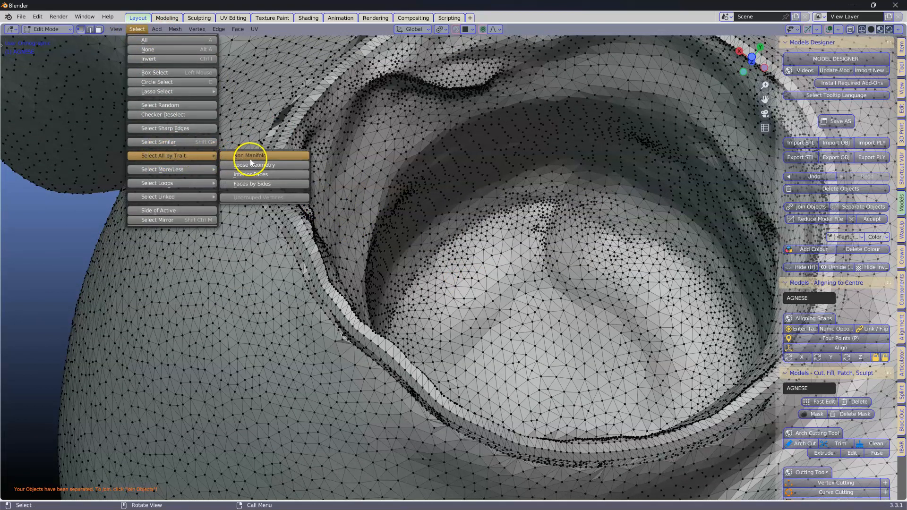
{"action": "left_click", "coordinate": [242, 155]}
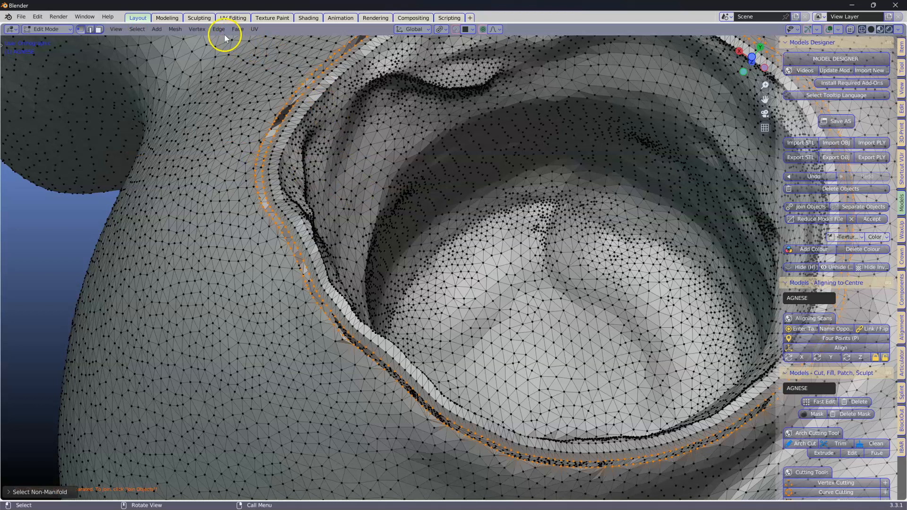
{"action": "left_click", "coordinate": [218, 29]}
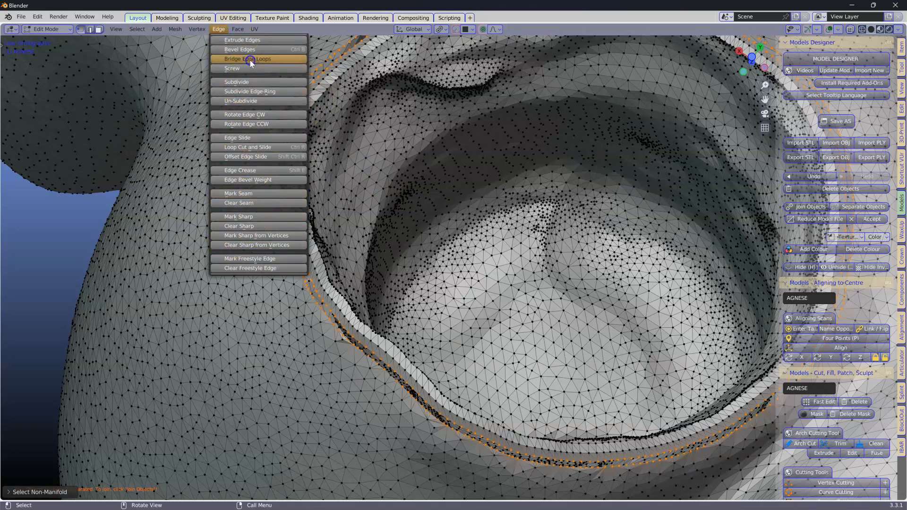
{"action": "left_click", "coordinate": [247, 58]}
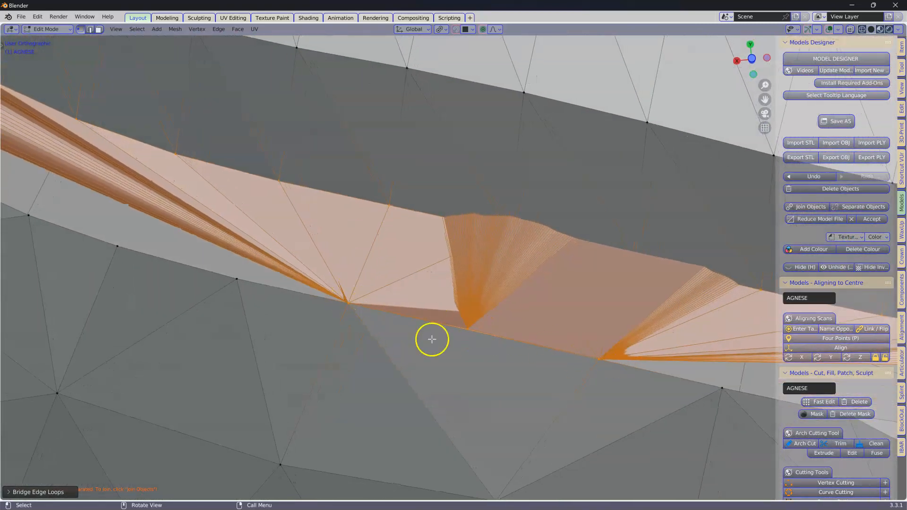
{"action": "mouse_move", "coordinate": [620, 352]}
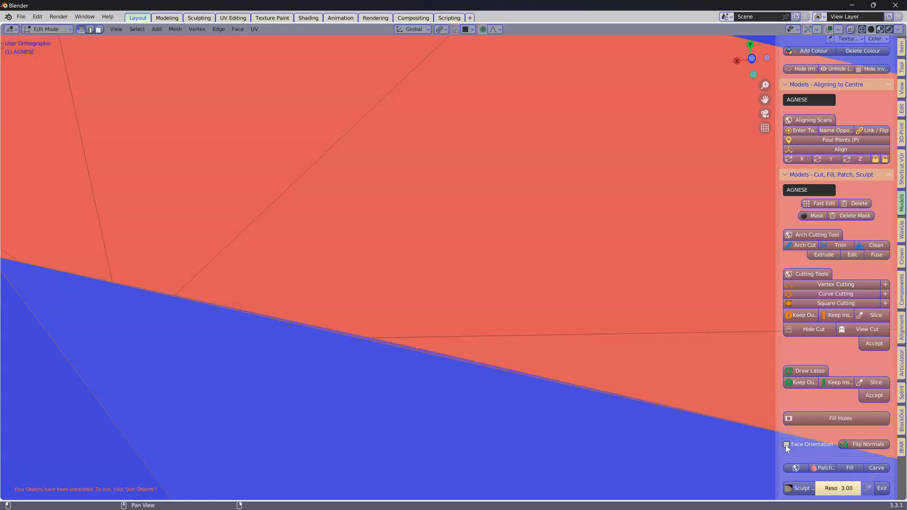
- Hide face-orientation colouring, check the seam, and delete the faulty bridge edges
{"action": "left_click", "coordinate": [787, 444]}
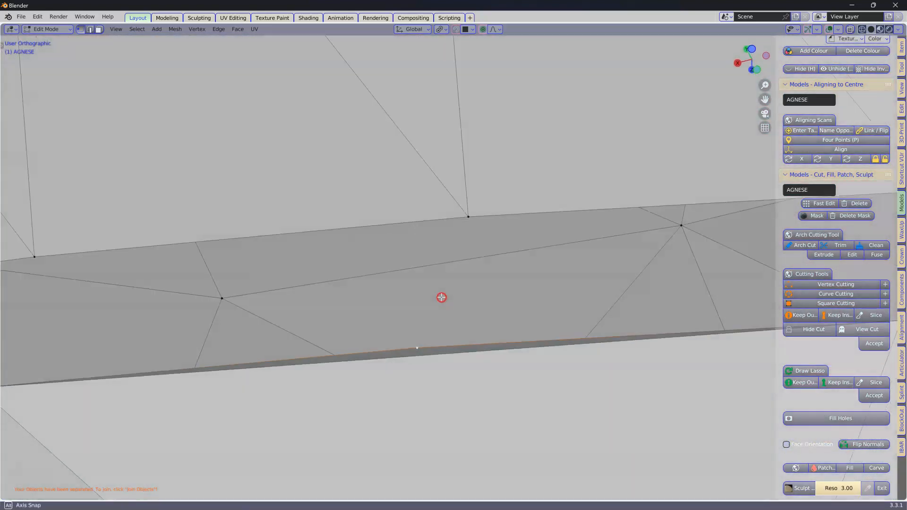
{"action": "left_click_drag", "start_coordinate": [440, 298], "coordinate": [540, 248]}
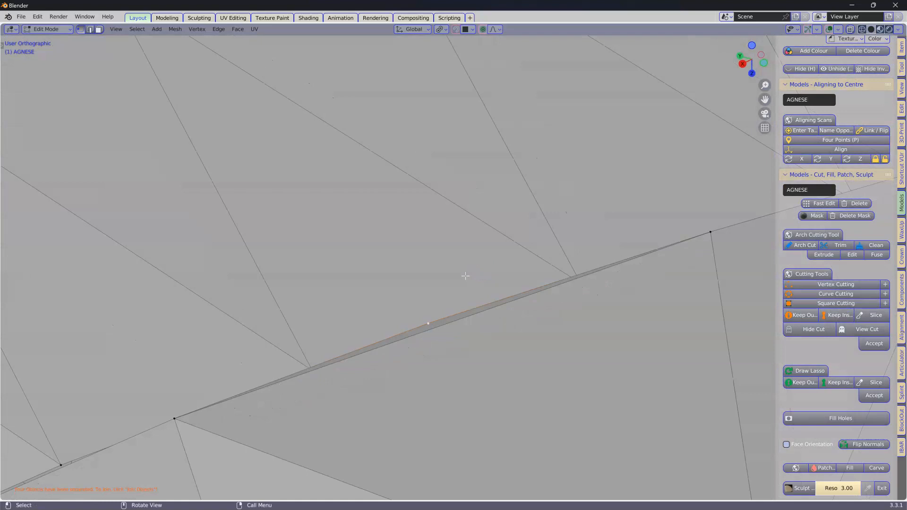
{"action": "key", "text": "x"}
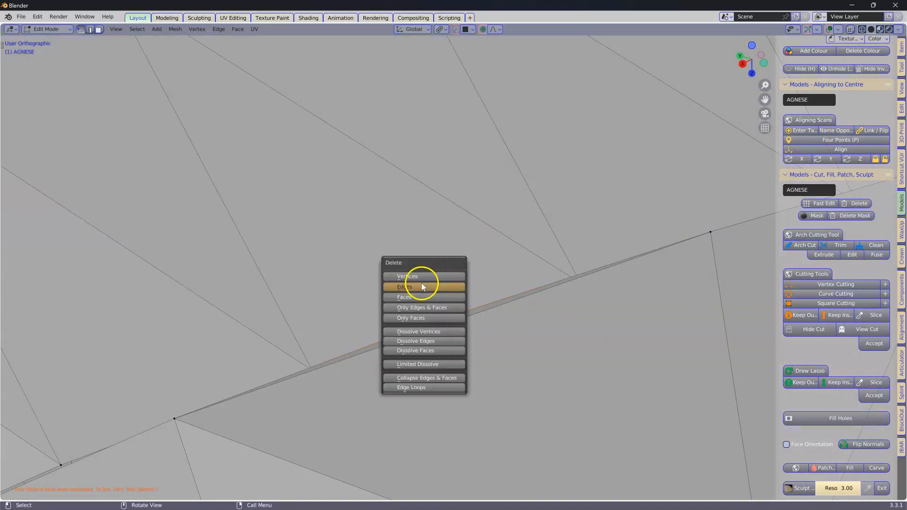
{"action": "left_click", "coordinate": [404, 286]}
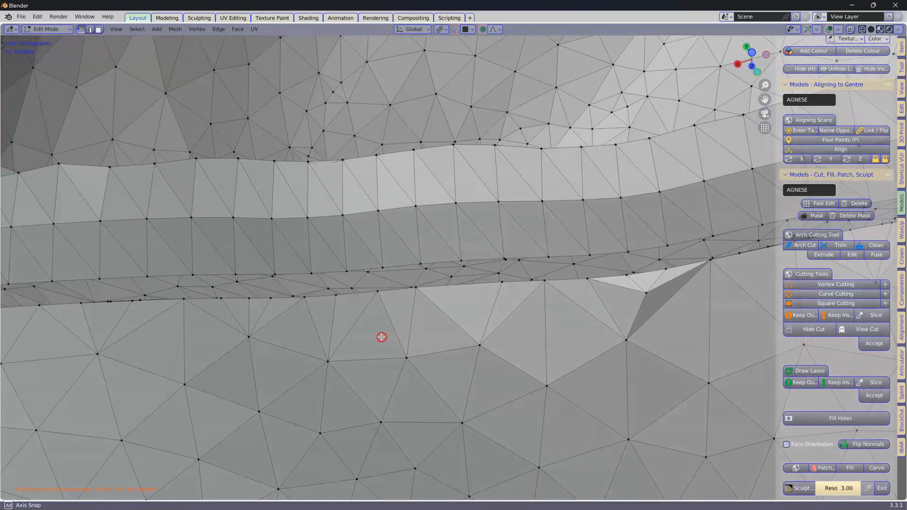
- Reselect the seam's non-manifold edges and bridge them into a fresh band of faces
{"action": "left_click", "coordinate": [137, 30]}
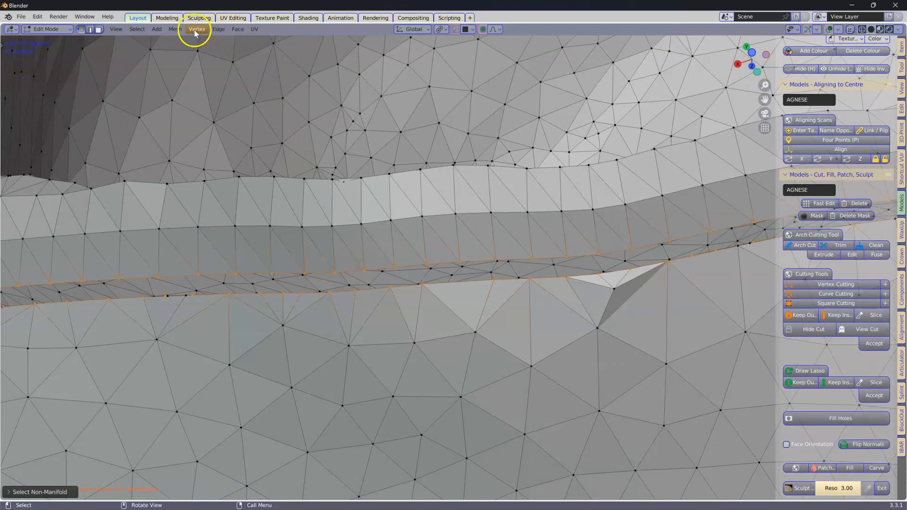
{"action": "left_click", "coordinate": [218, 30]}
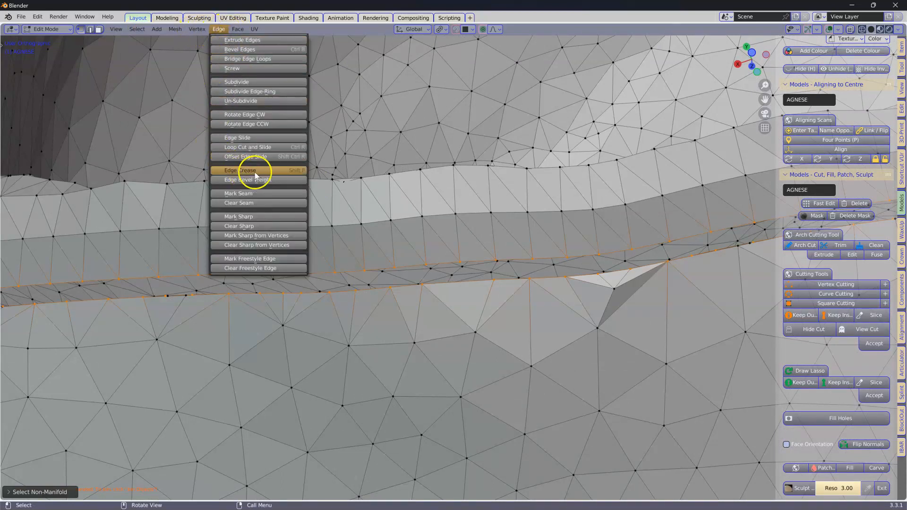
{"action": "mouse_move", "coordinate": [242, 59]}
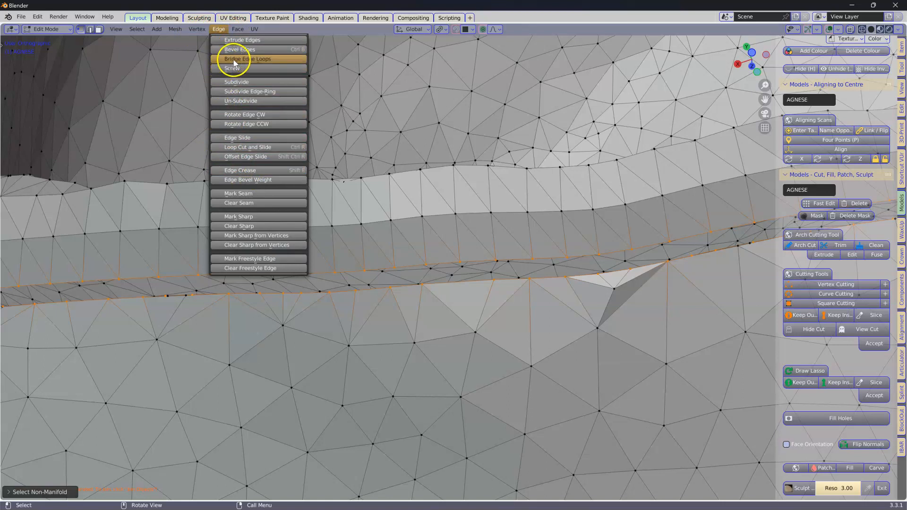
{"action": "left_click", "coordinate": [246, 59]}
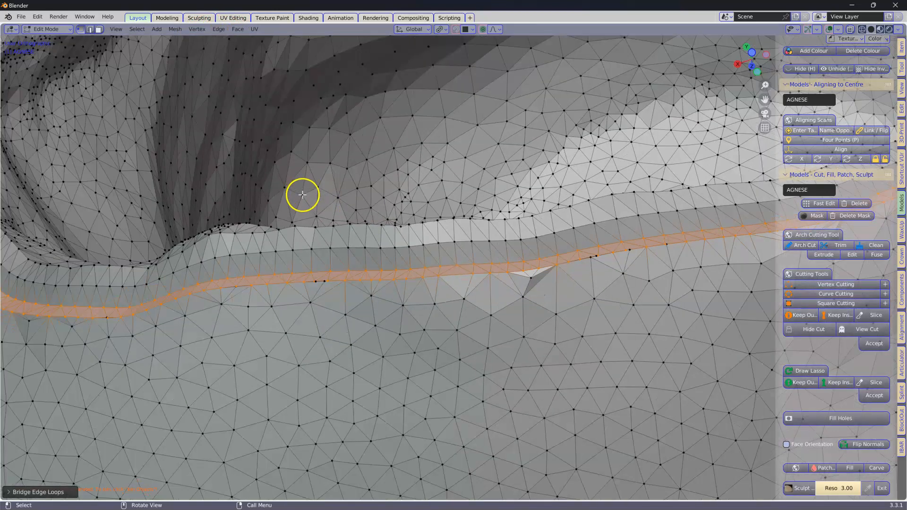
{"action": "mouse_move", "coordinate": [303, 200]}
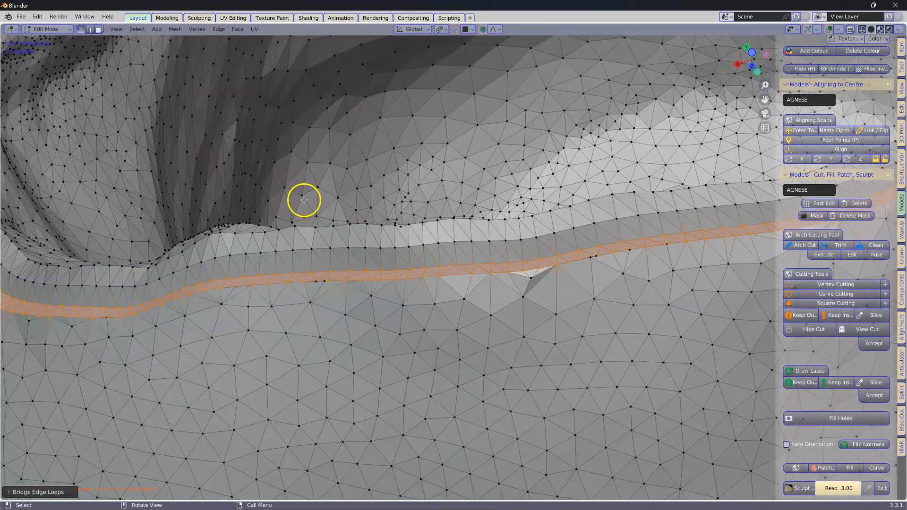